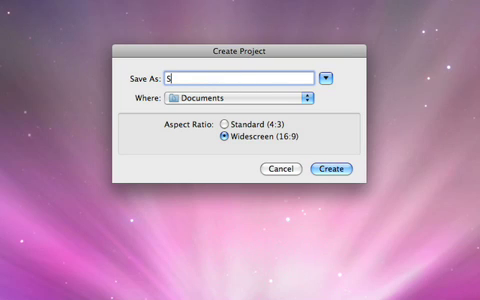
Enter 'Safari Adventure' as the name of the new widescreen project
text(Safari Adventure)
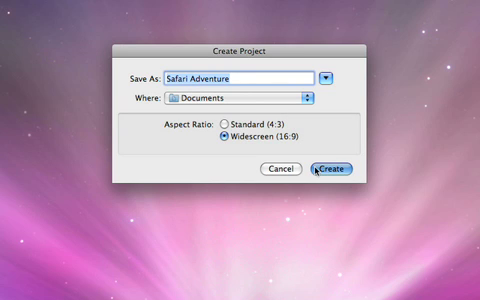
Create the Safari Adventure project and apply the Travel Cards theme to its menu
click(318, 169)
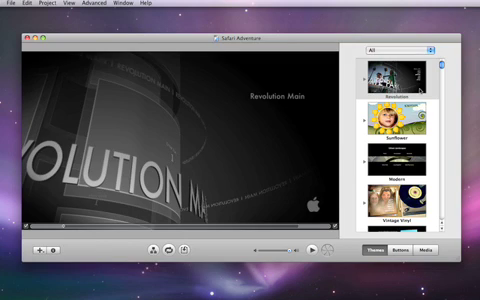
scroll(down, 3)
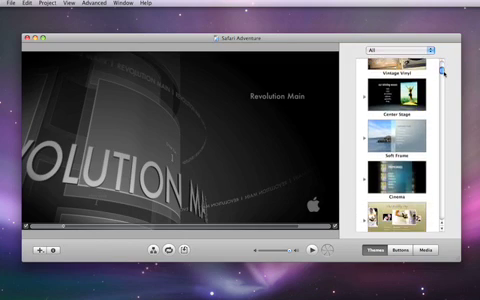
scroll(down, 3)
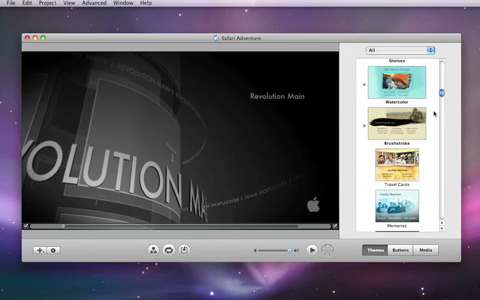
click(398, 180)
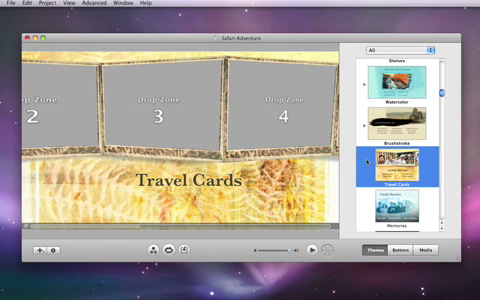
Edit the Travel Cards menu title so it reads SAFARI ADVENTURE
double_click(191, 181)
text(SAFARI ADVENTURE)
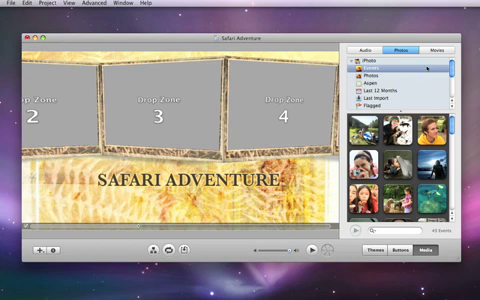
Add the Safari movie from the Movies browser and rename its button Safari Movie
click(438, 50)
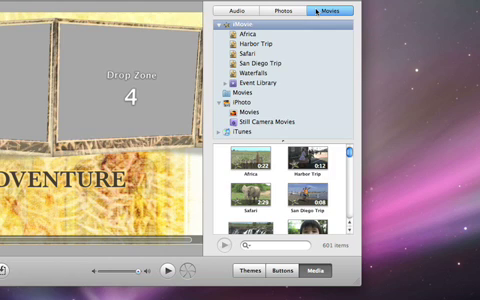
click(250, 53)
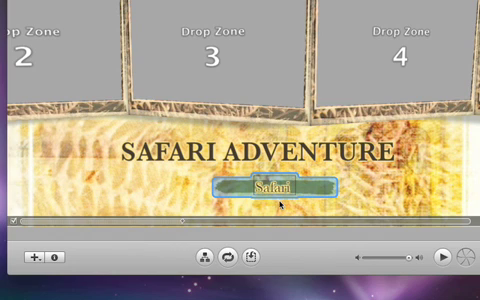
double_click(279, 183)
text( Movie)
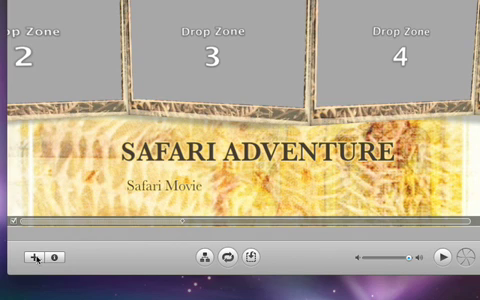
Add a slideshow to the menu and rename its button Safari Photos
click(37, 257)
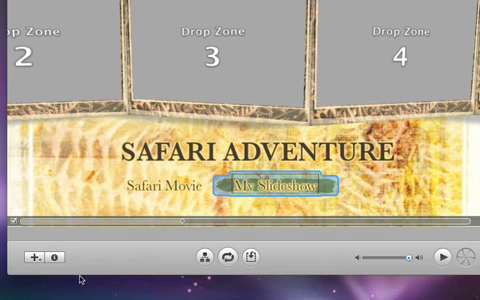
double_click(277, 183)
text(Safari Photos)
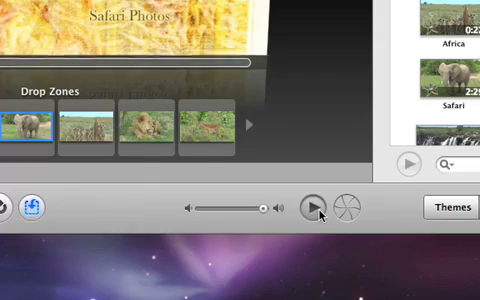
Preview the menu, exit the preview, and start burning the Safari Adventure DVD
click(316, 209)
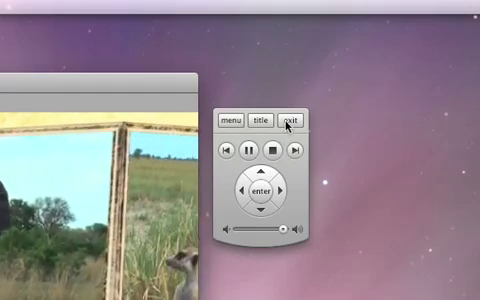
click(292, 119)
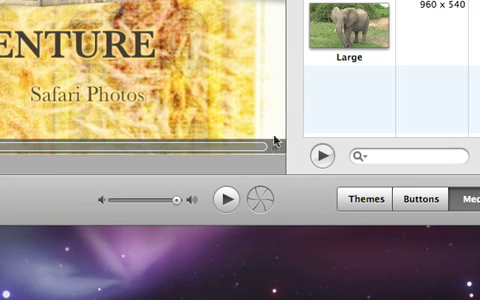
click(262, 198)
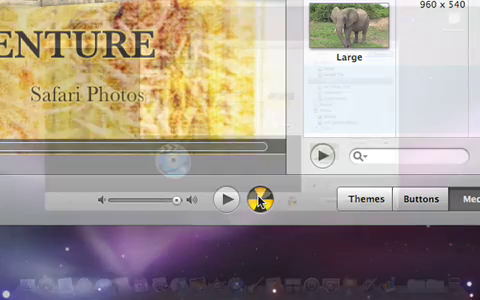
click(266, 200)
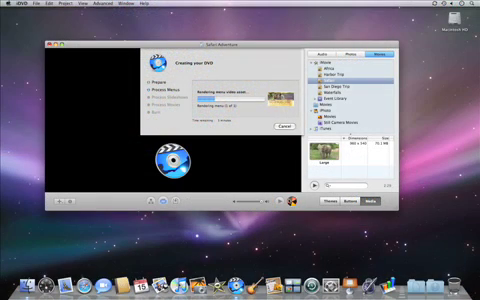